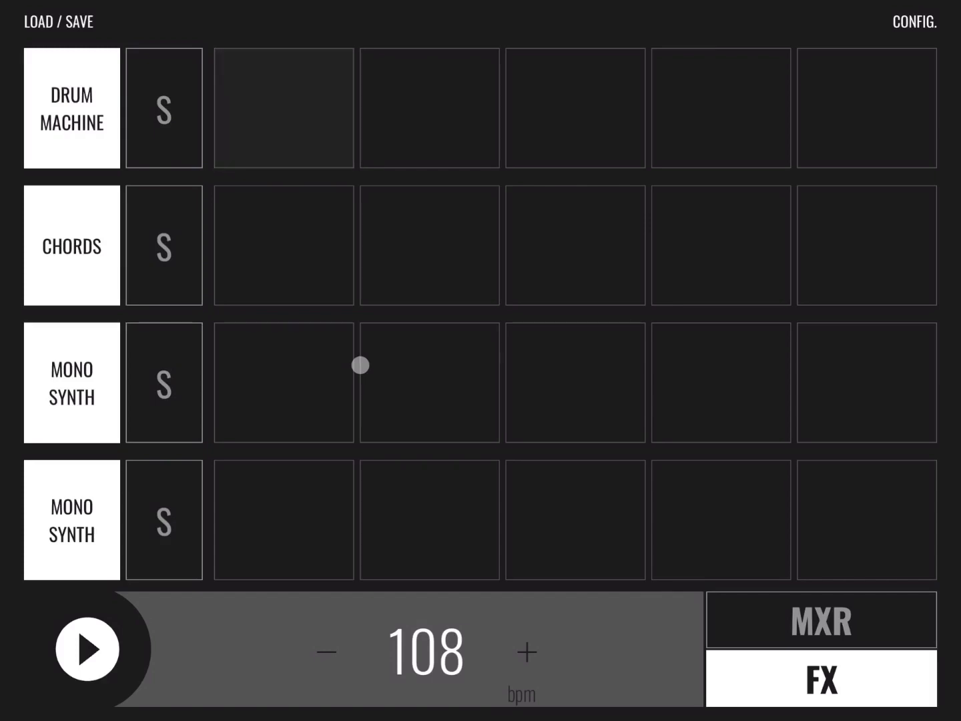
Launch the first drum machine clip and try another clip in the grid
left_click(283, 107)
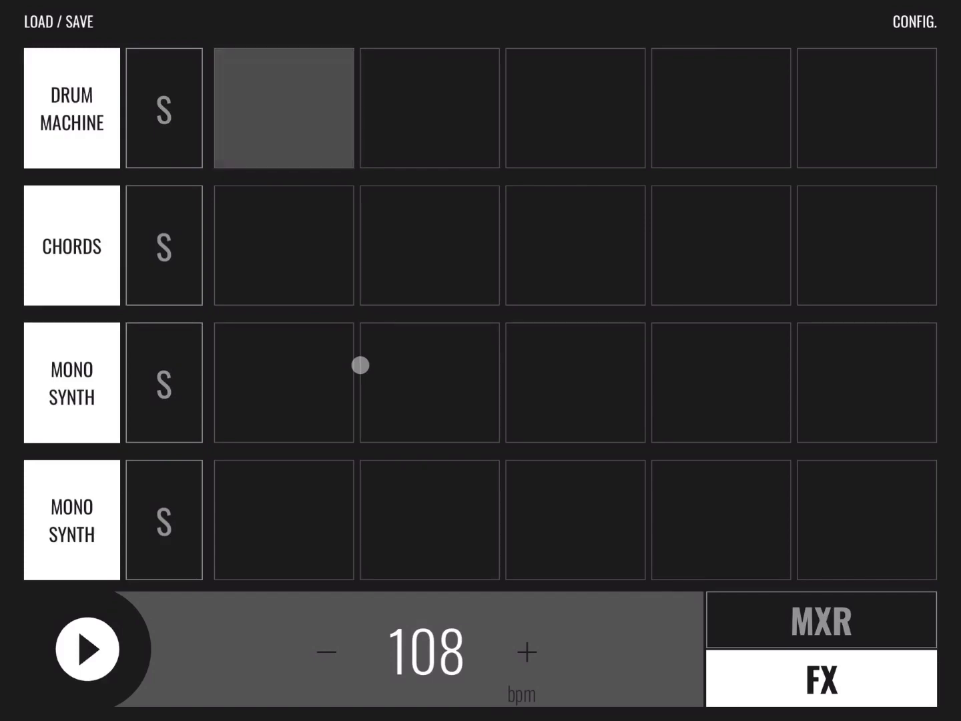
left_click(283, 108)
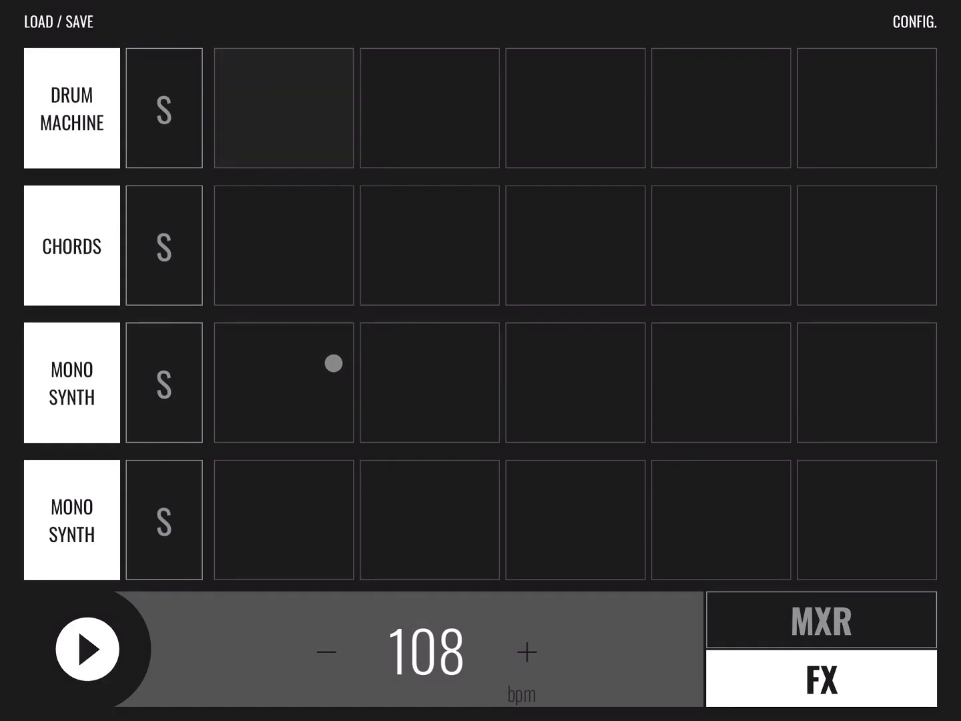
left_click(283, 107)
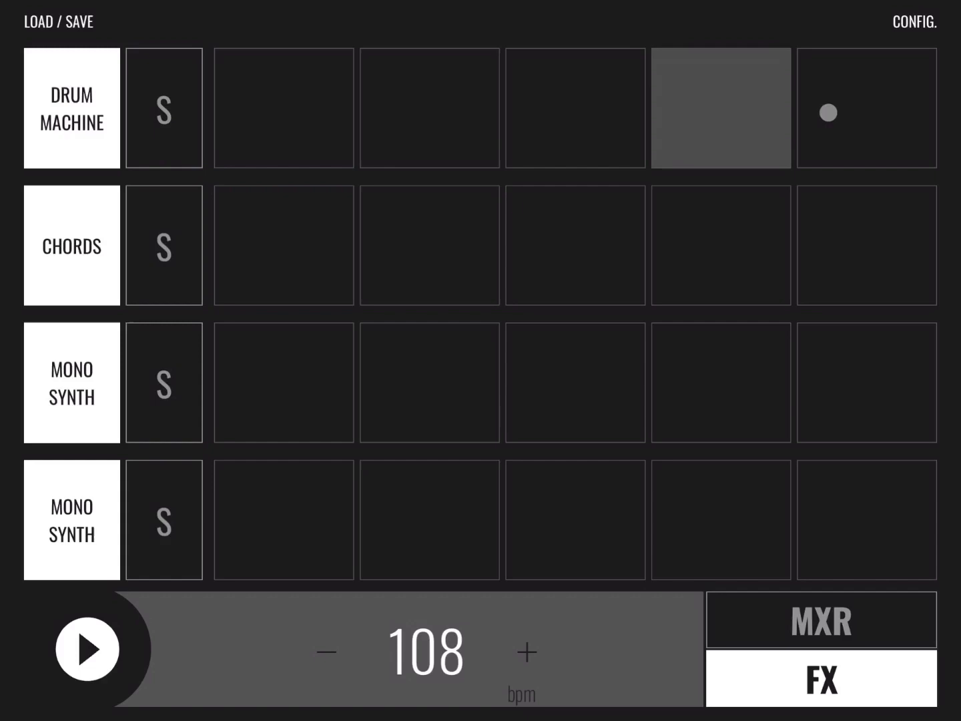
left_click(430, 108)
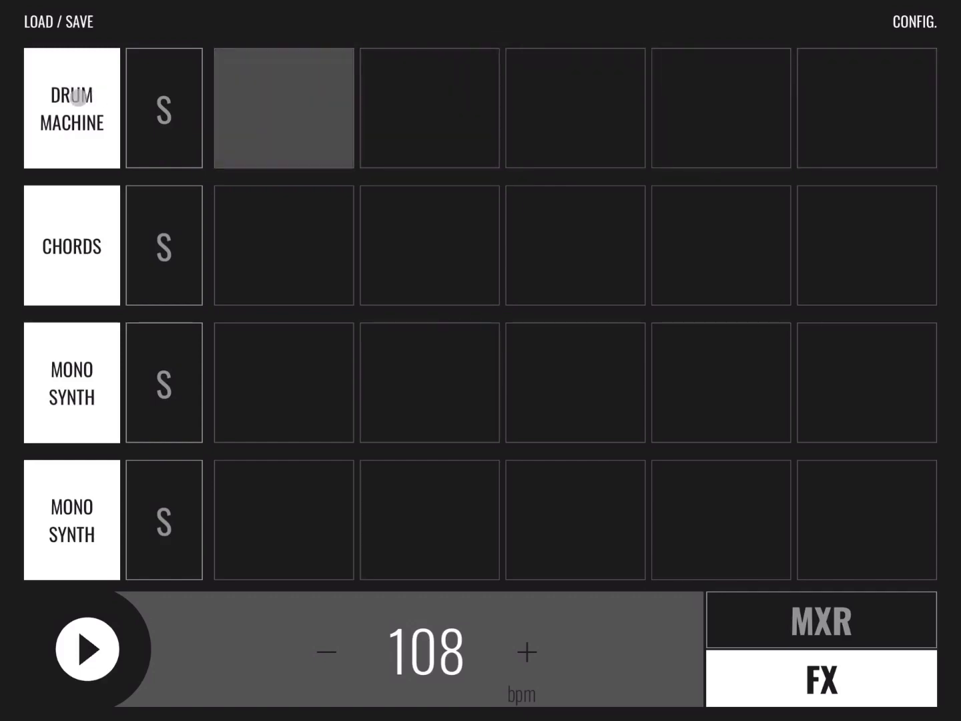
left_click(283, 108)
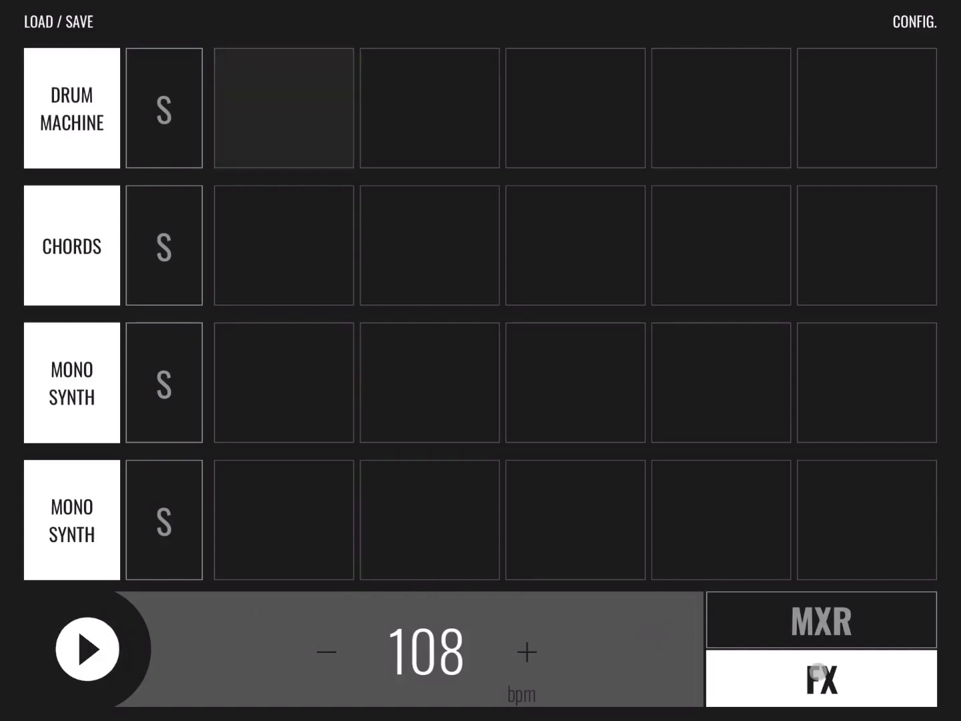
Look through the send effects, mixer and configuration settings, then close them
left_click(820, 680)
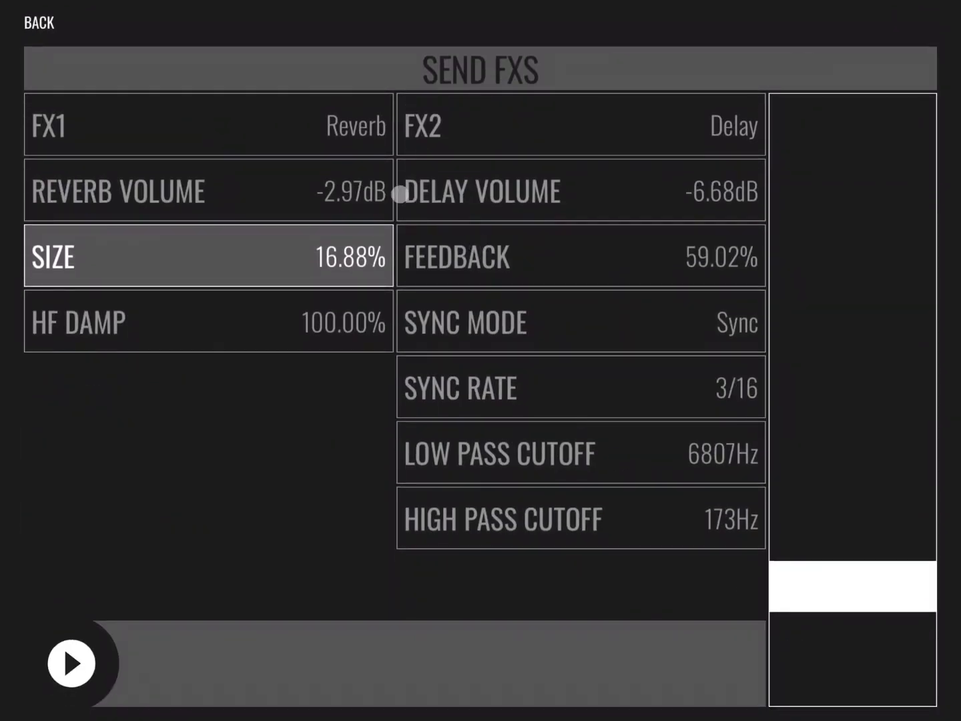
left_click(37, 22)
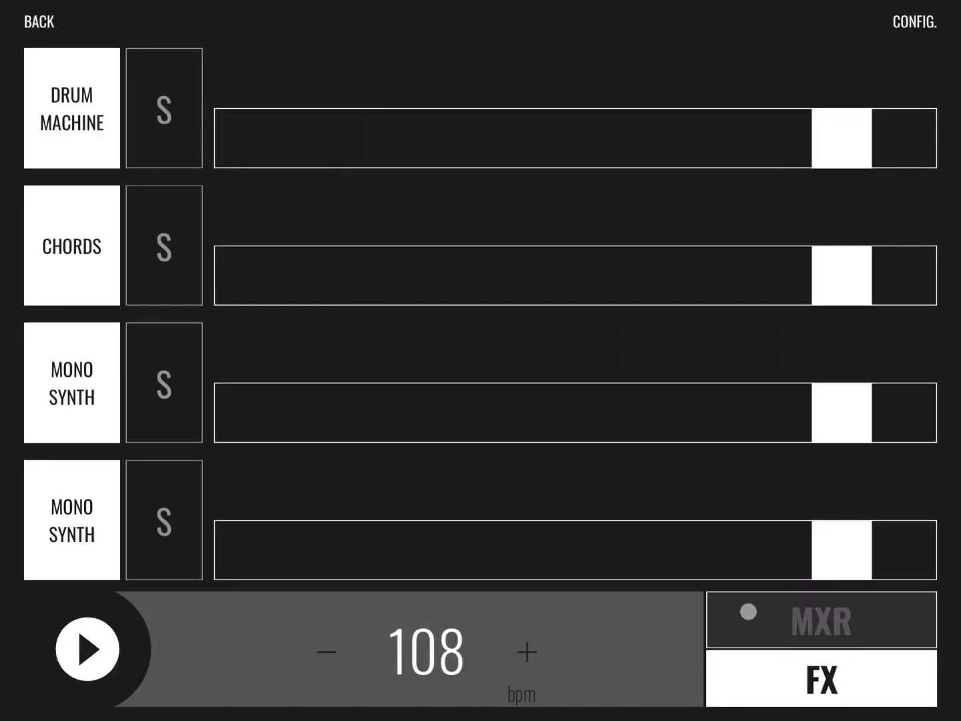
left_click(915, 21)
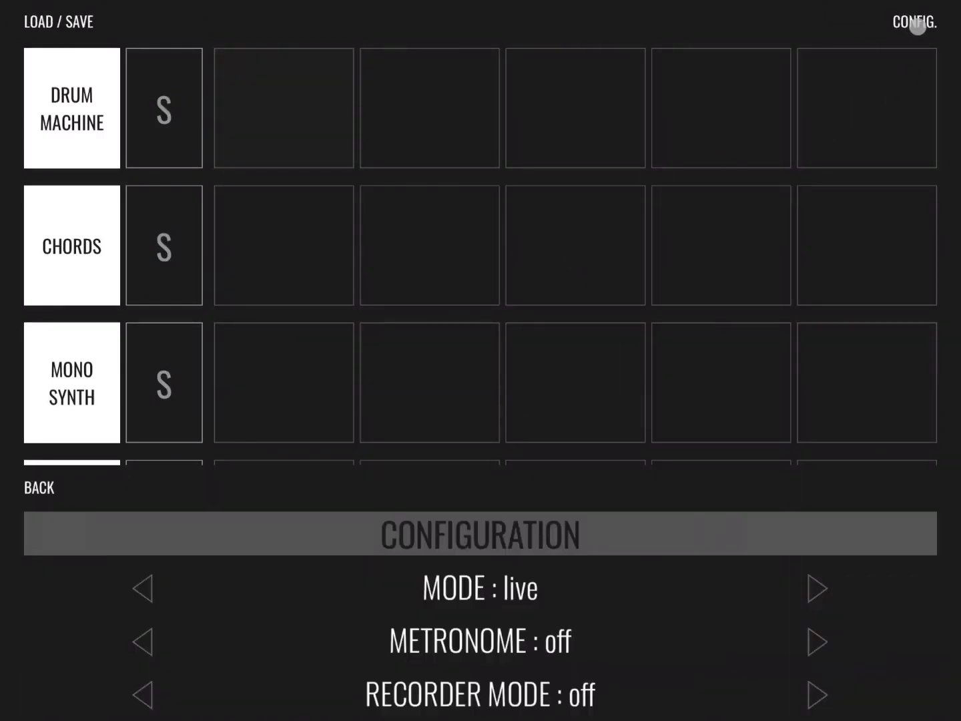
left_click(915, 22)
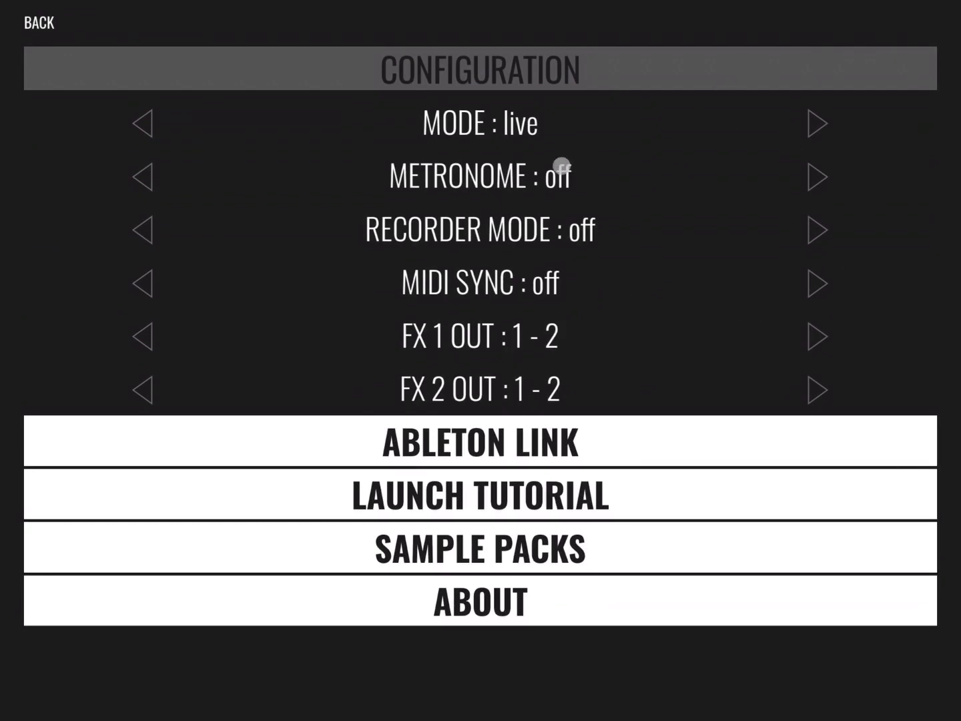
left_click(38, 22)
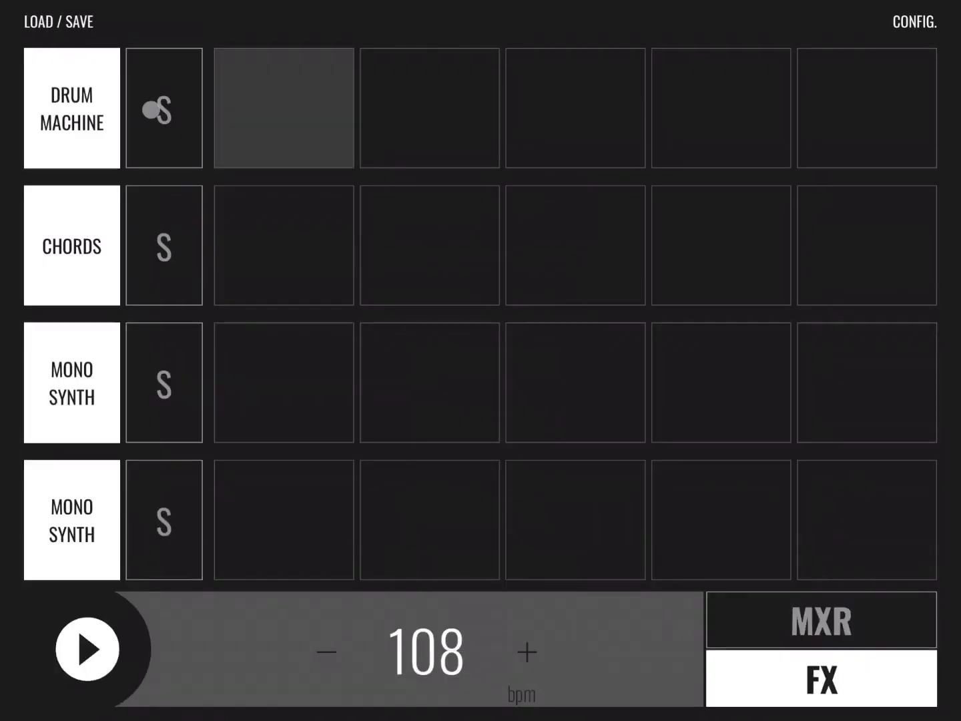
Load a DEMO.LIVE project from the project list and confirm with OK
left_click(164, 109)
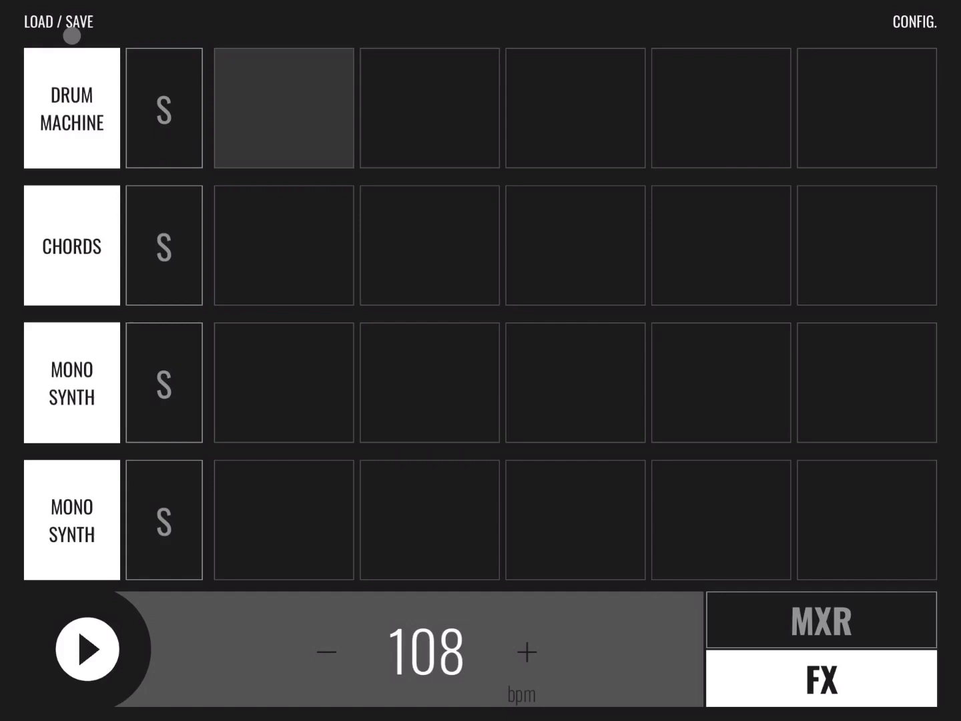
left_click(57, 22)
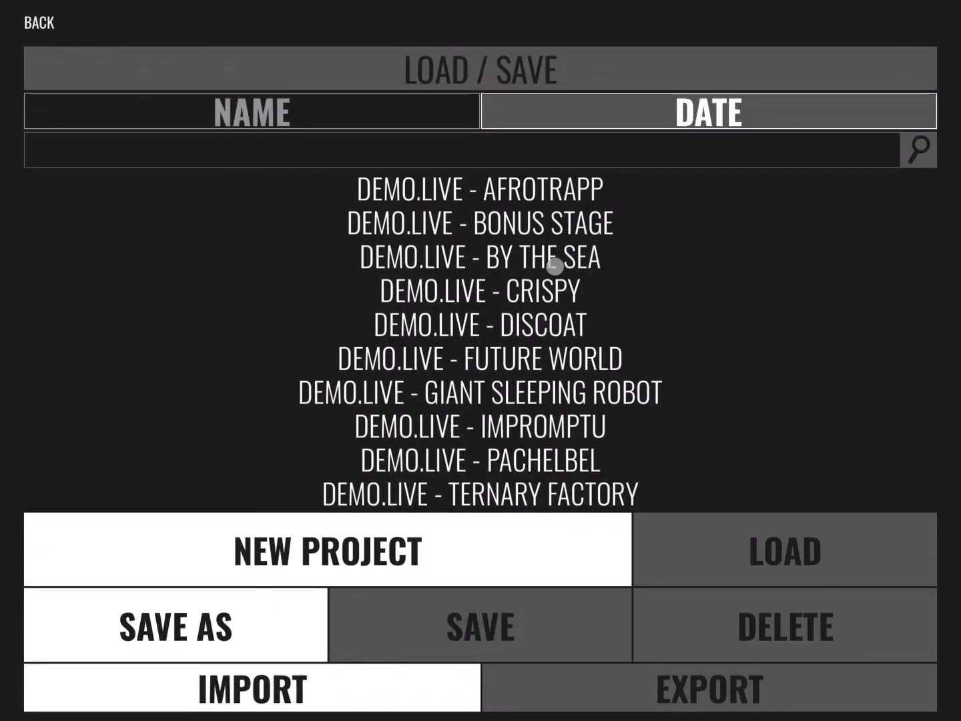
mouse_move(566, 326)
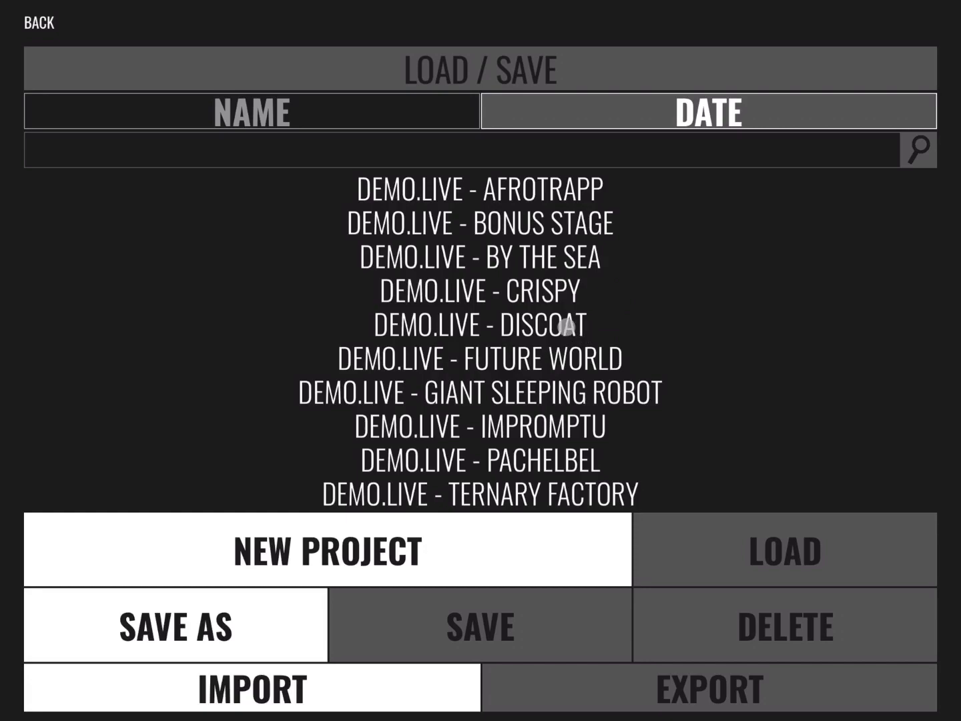
left_click(784, 550)
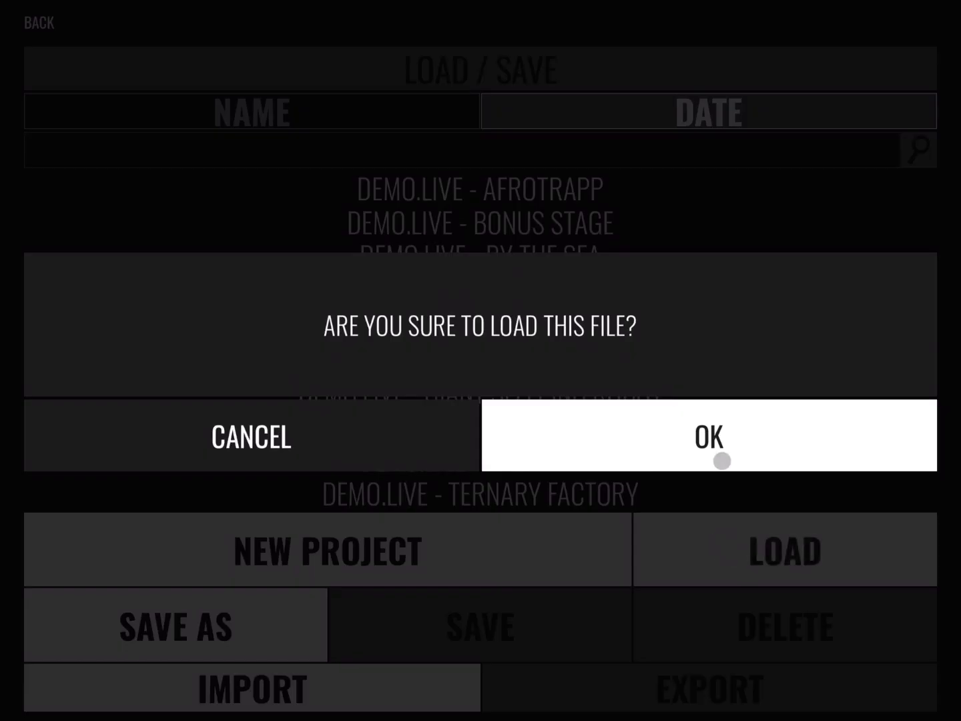
left_click(709, 436)
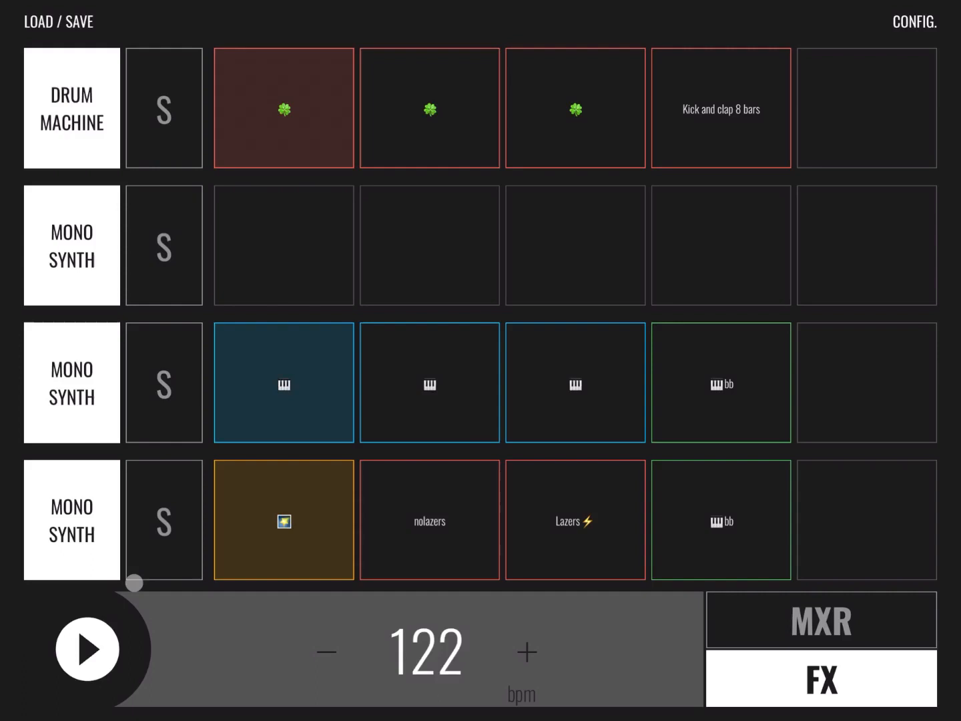
Start, stop and restart playback, then open the drum machine's clover clip
left_click(87, 648)
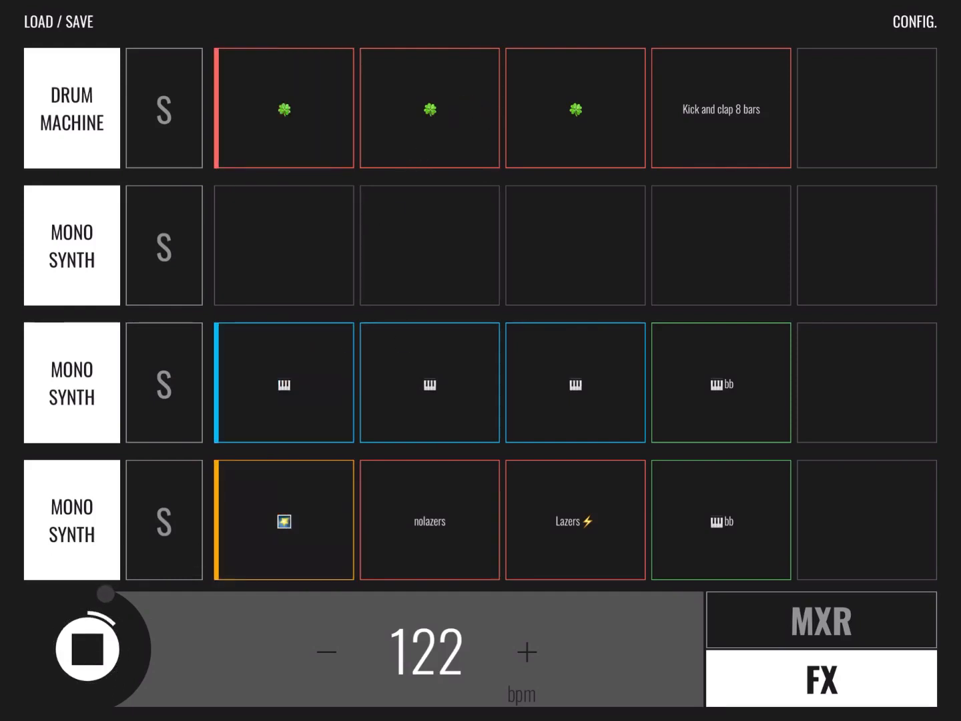
left_click(88, 649)
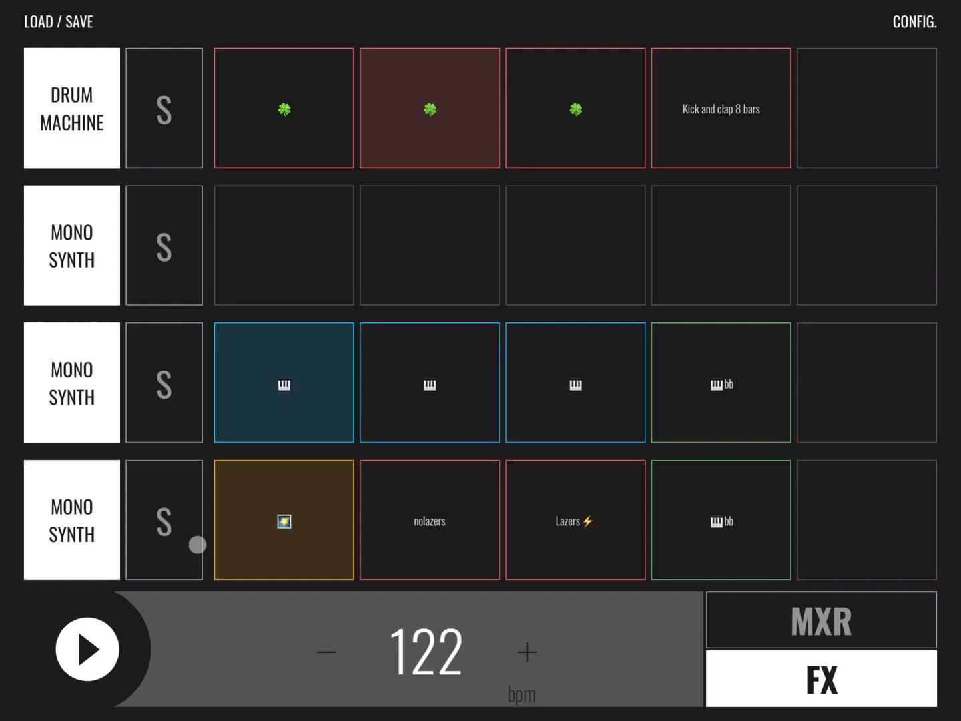
left_click(88, 649)
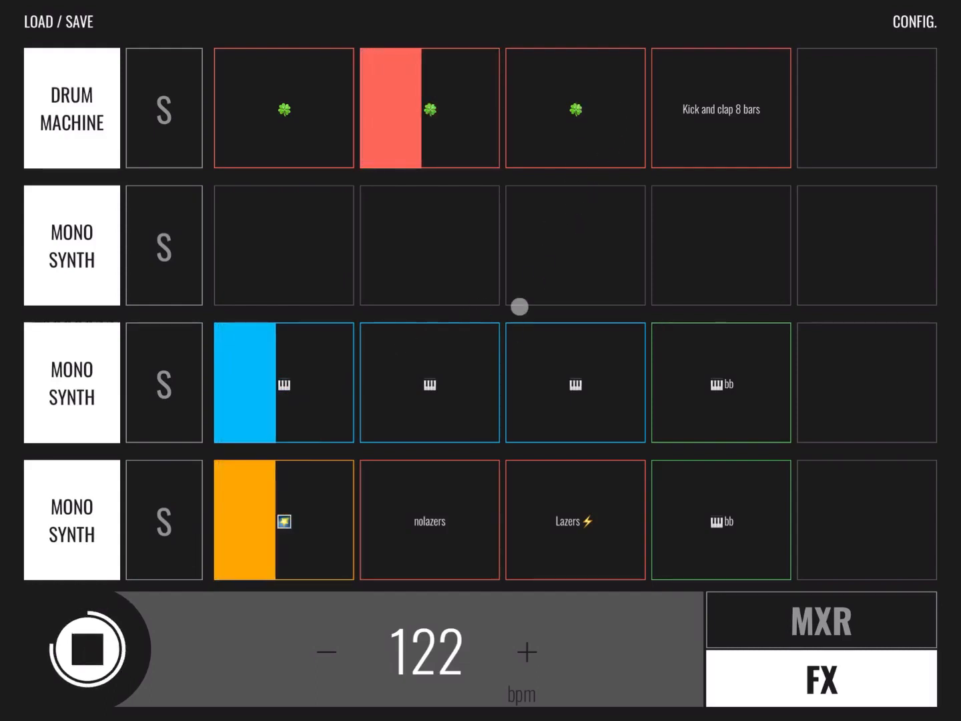
left_click(430, 383)
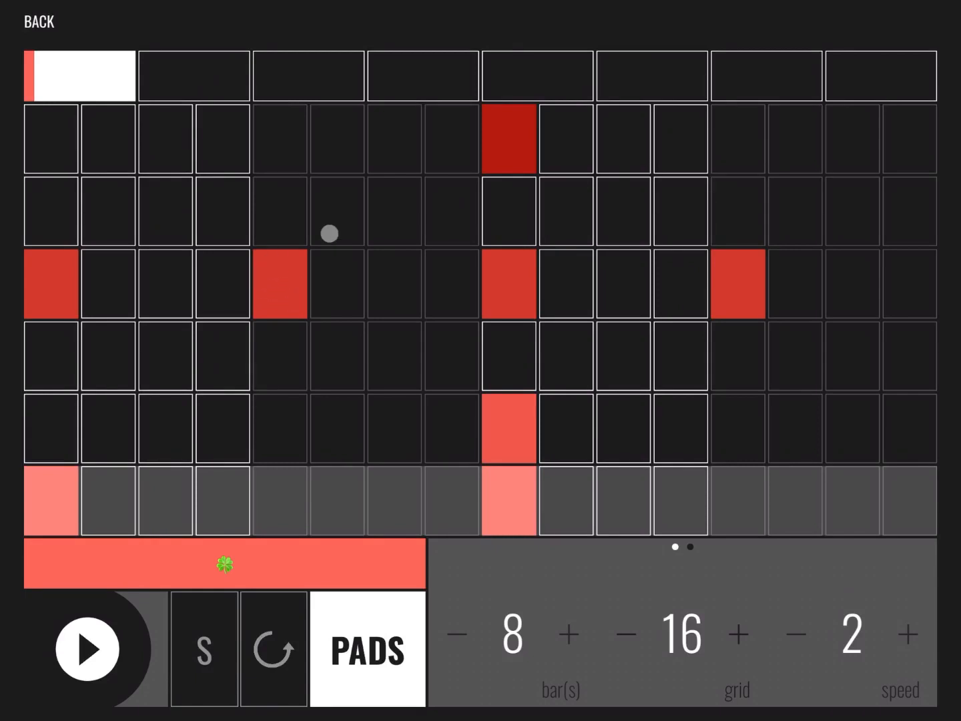
mouse_move(560, 316)
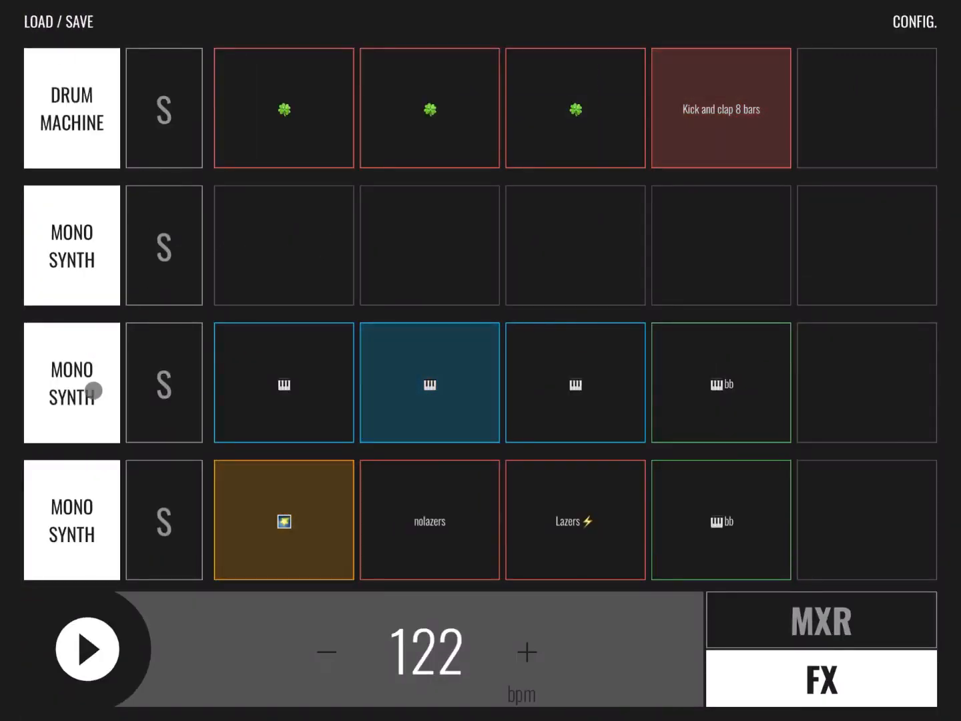
Open the mono synth's note pad editor on the third track
left_click(430, 383)
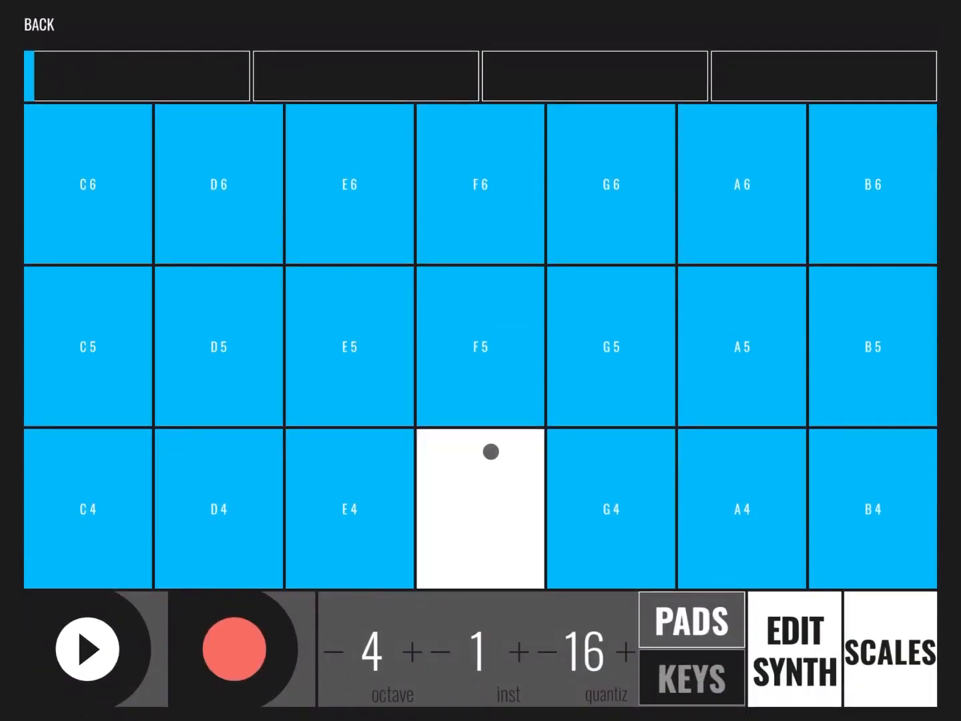
Switch the note pads to piano keys and back, then open EDIT SYNTH
left_click(691, 679)
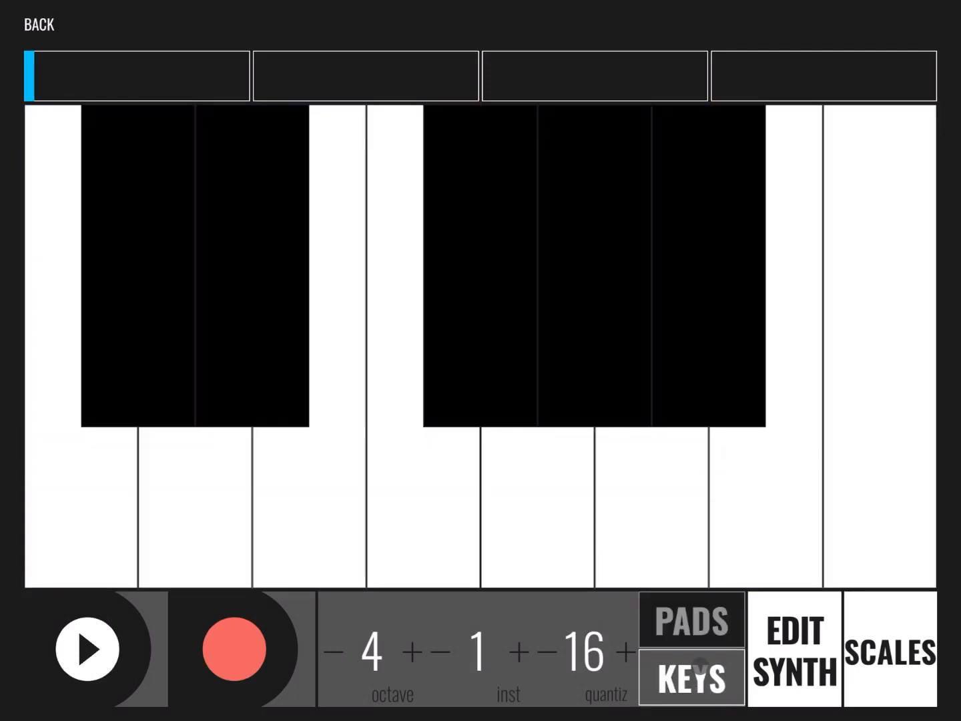
left_click(691, 620)
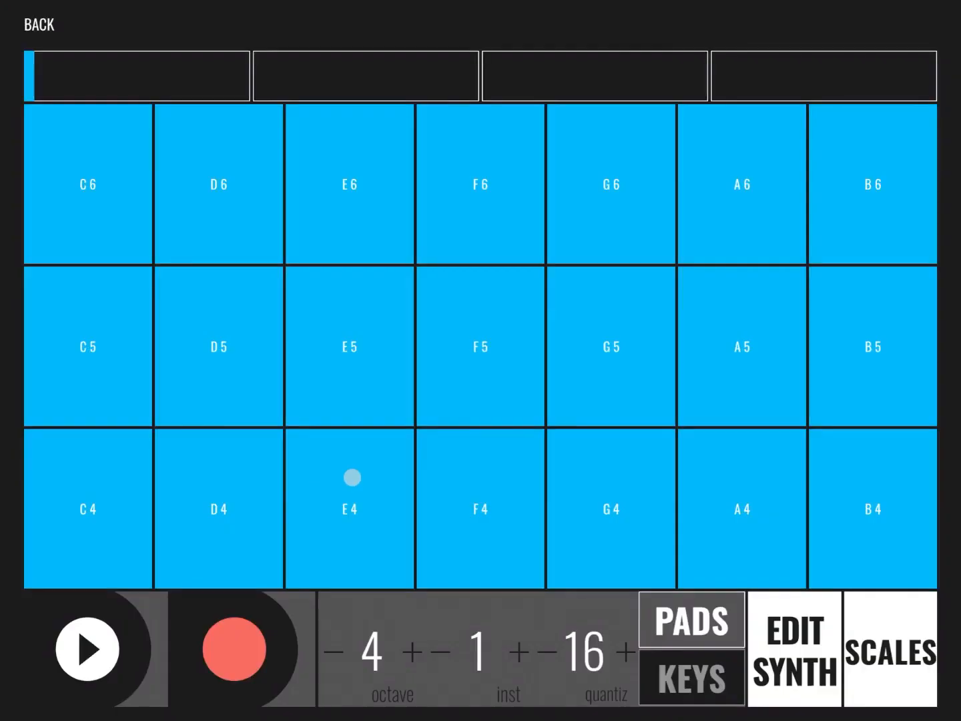
left_click(794, 651)
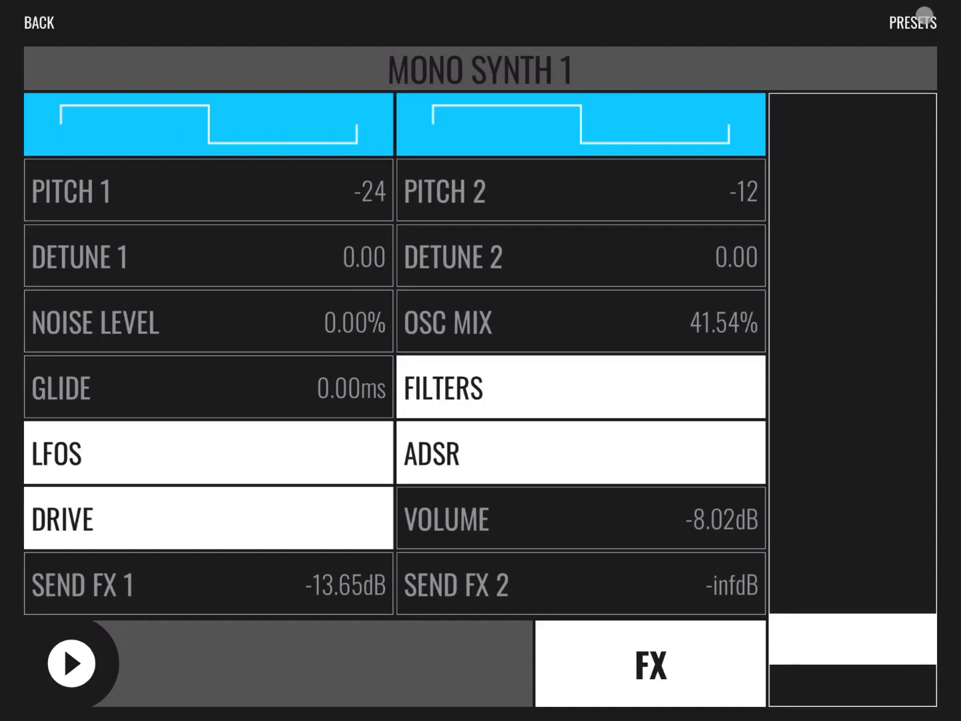
View the Reverb and Ping Pong Delay send effects page, then go BACK
left_click(913, 22)
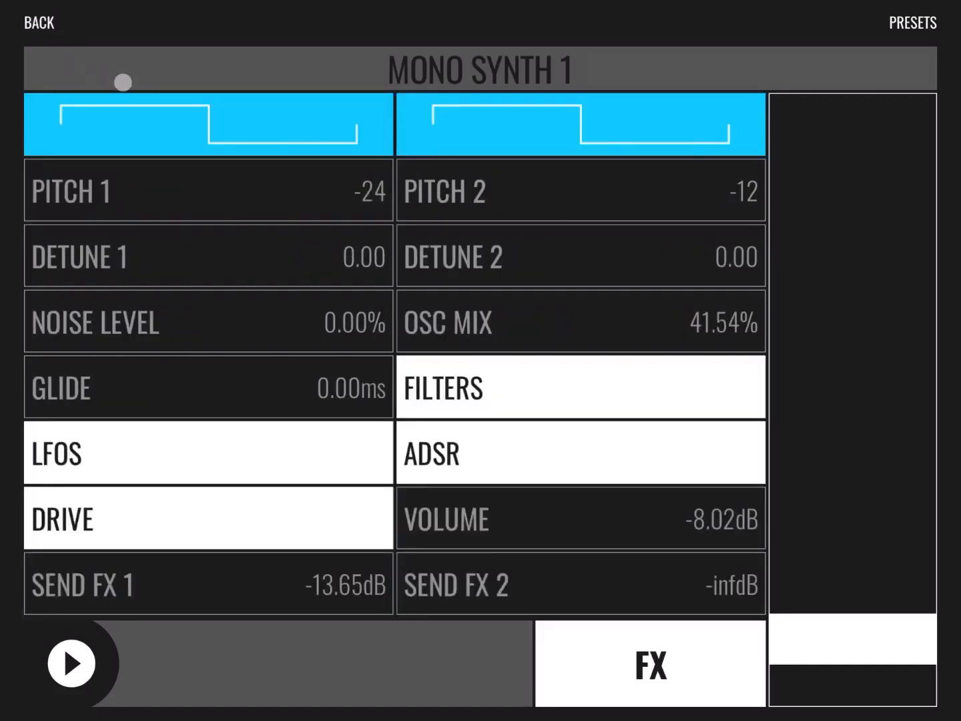
left_click_drag(121, 82, 382, 271)
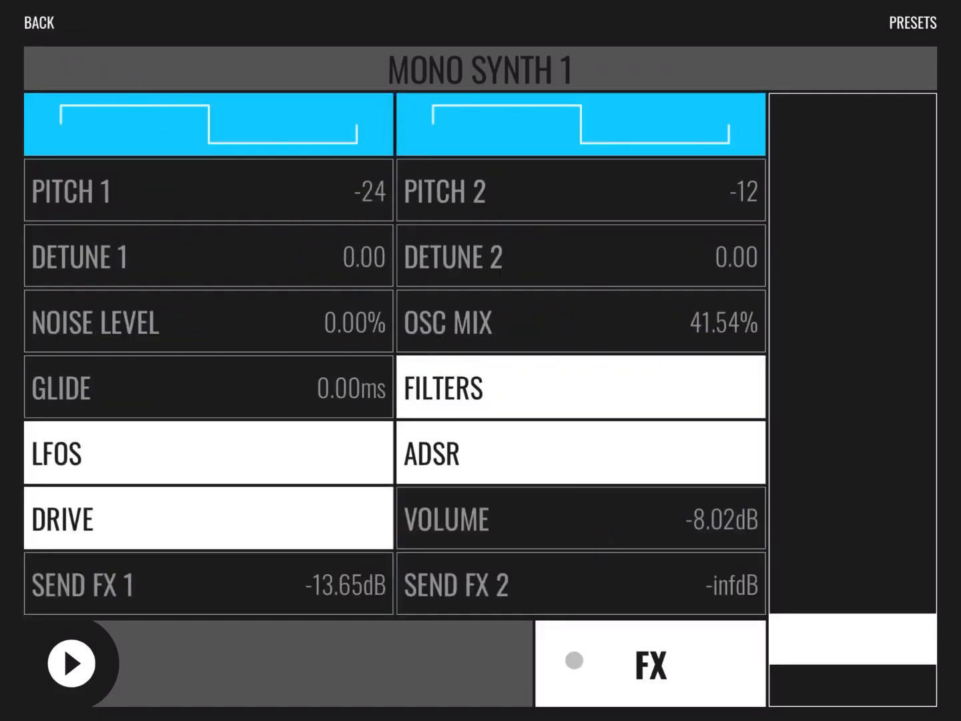
left_click(650, 663)
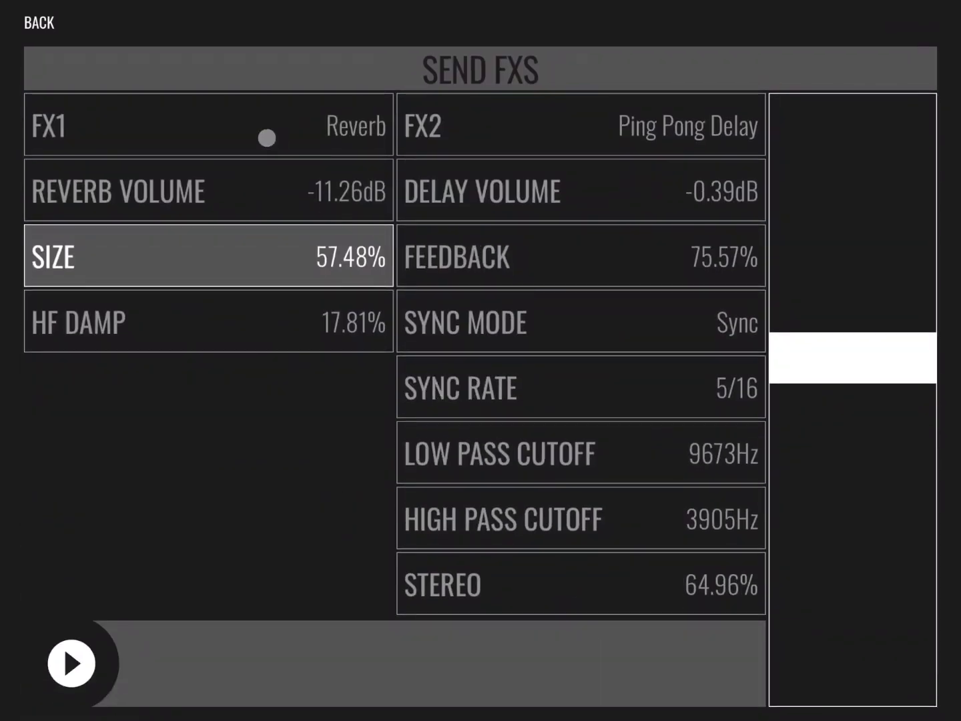
left_click(38, 22)
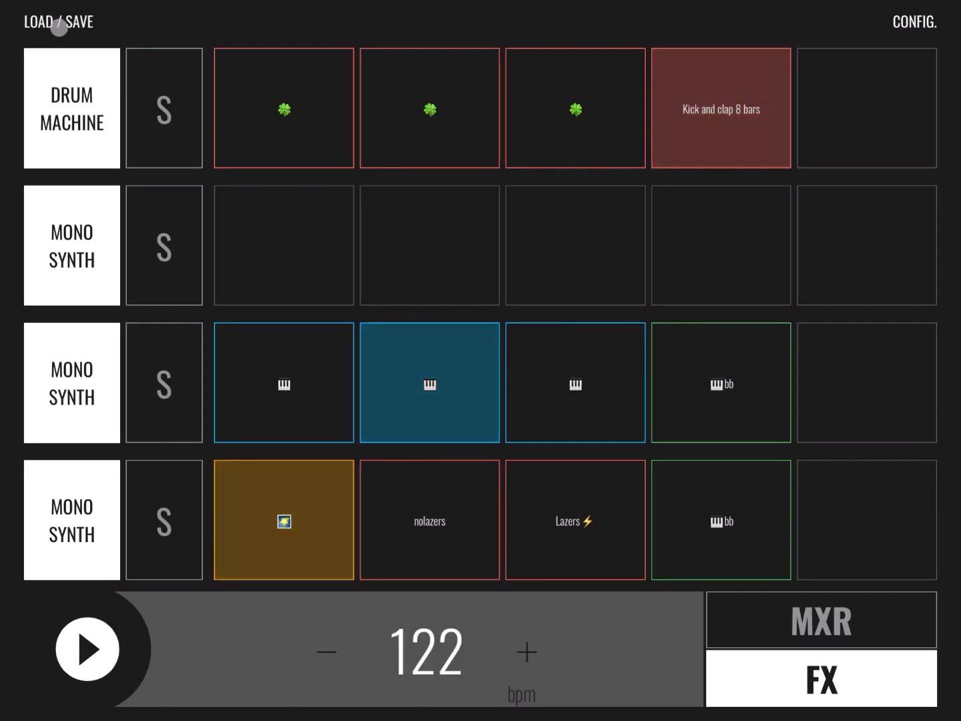
Load the DEMO.LIVE - FUTURE WORLD project and confirm with OK
left_click(58, 22)
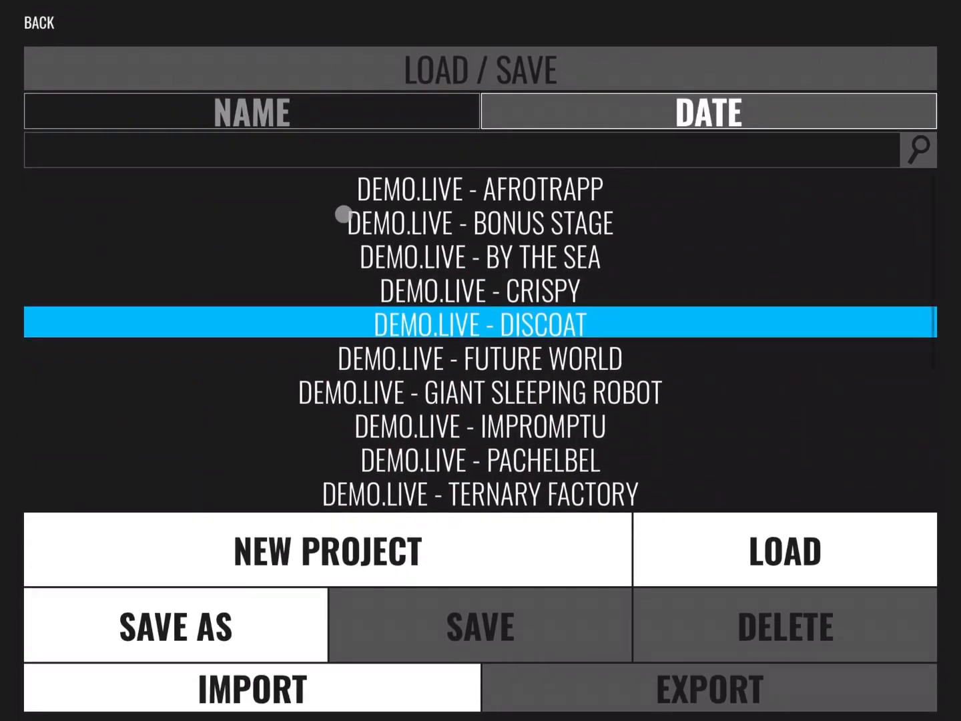
left_click(479, 357)
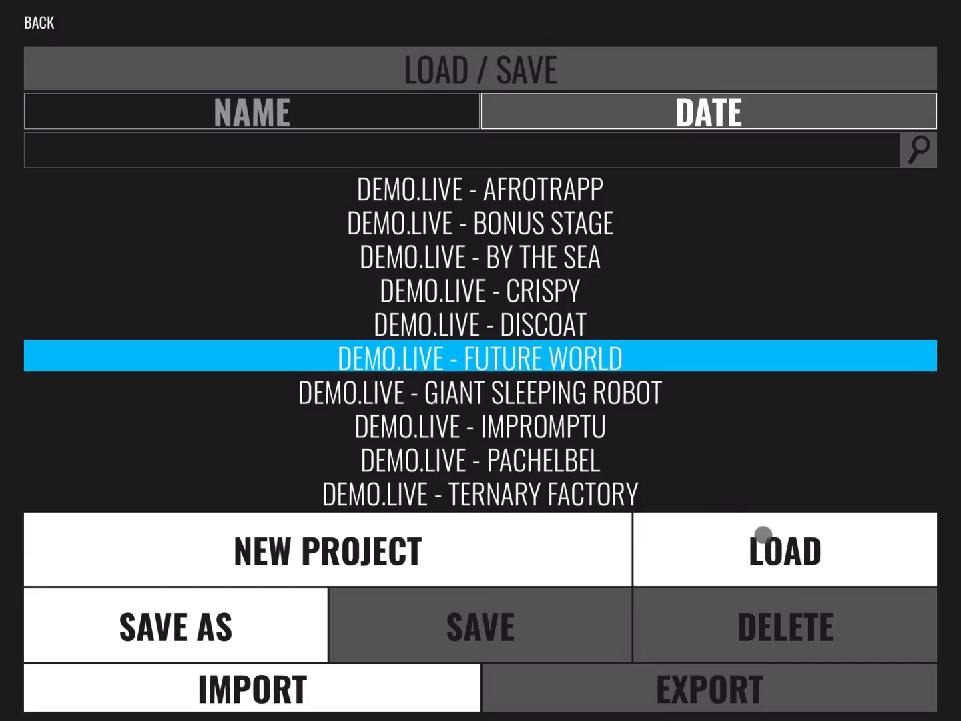
left_click(784, 550)
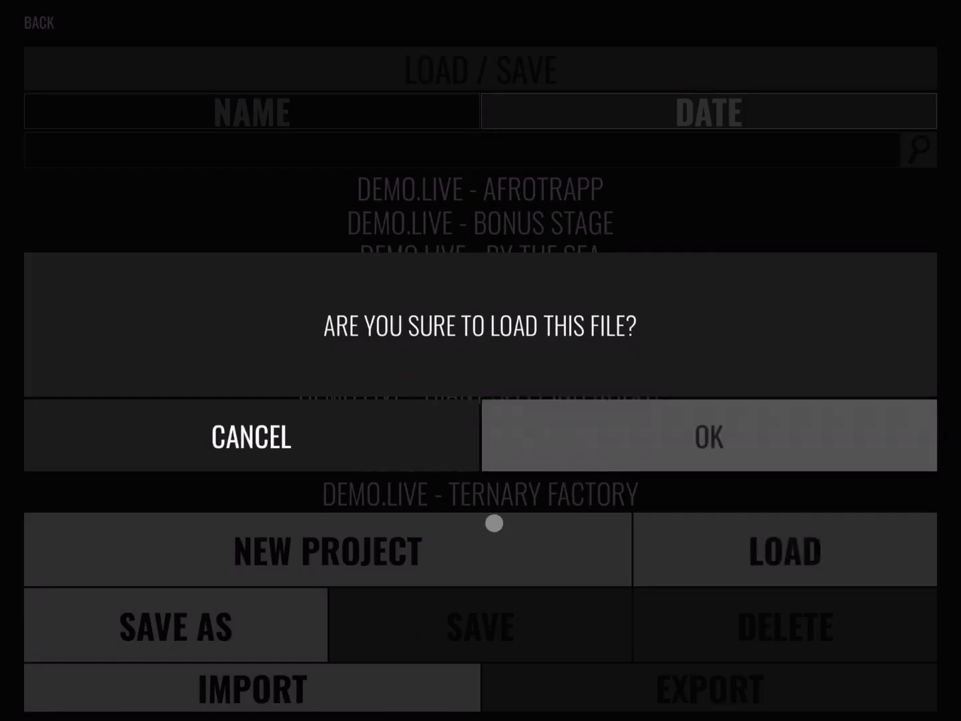
left_click(709, 435)
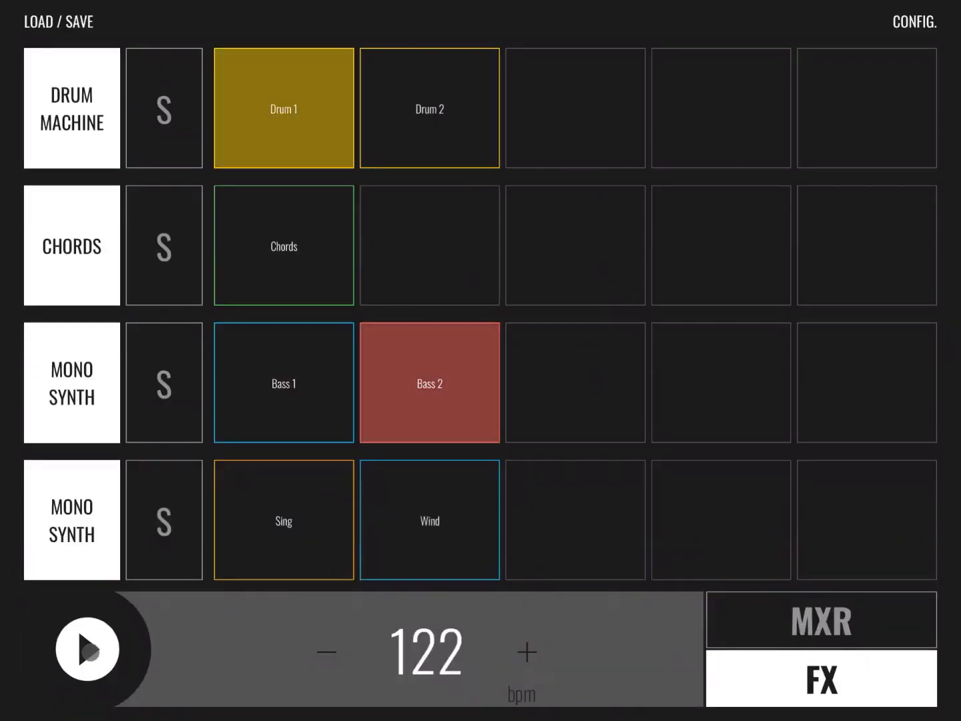
Play the Future World demo, launching the Chords clip, then stop playback
left_click(86, 649)
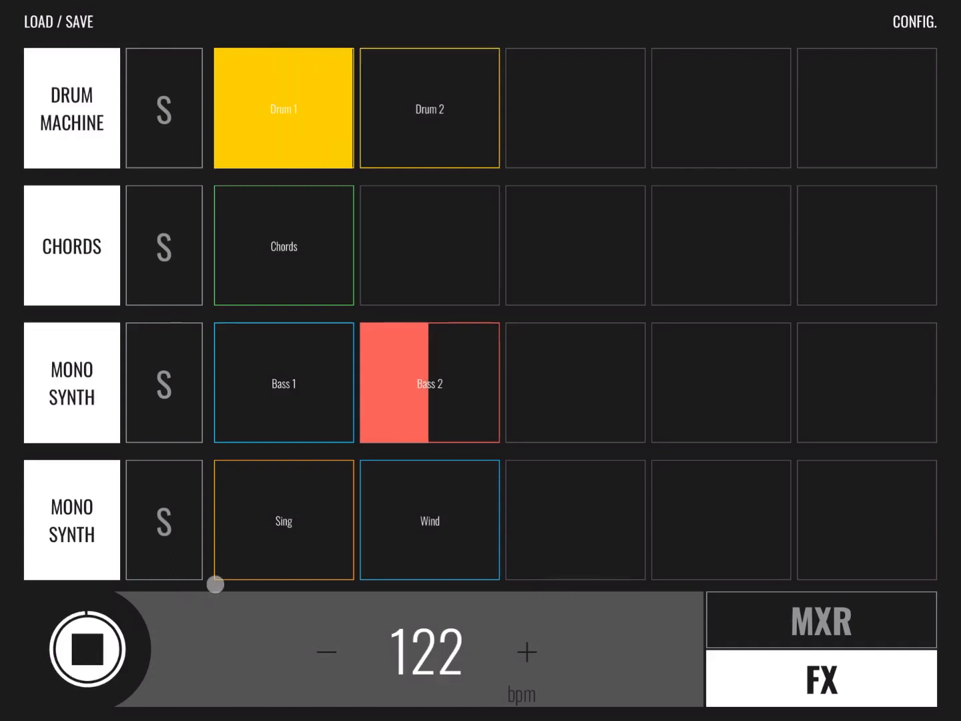
left_click(283, 520)
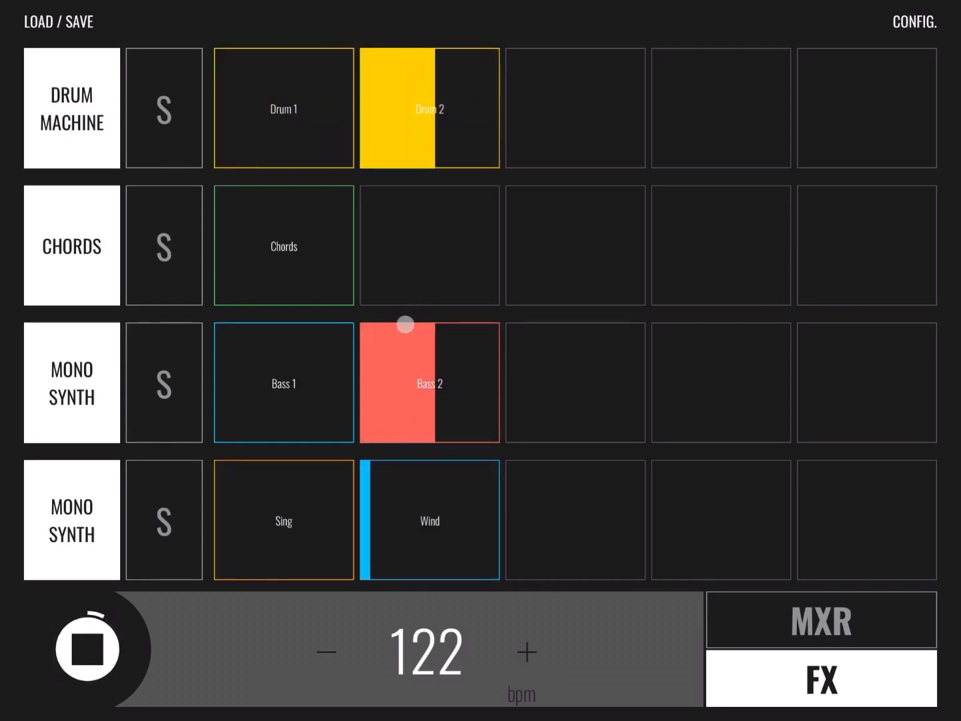
left_click(283, 520)
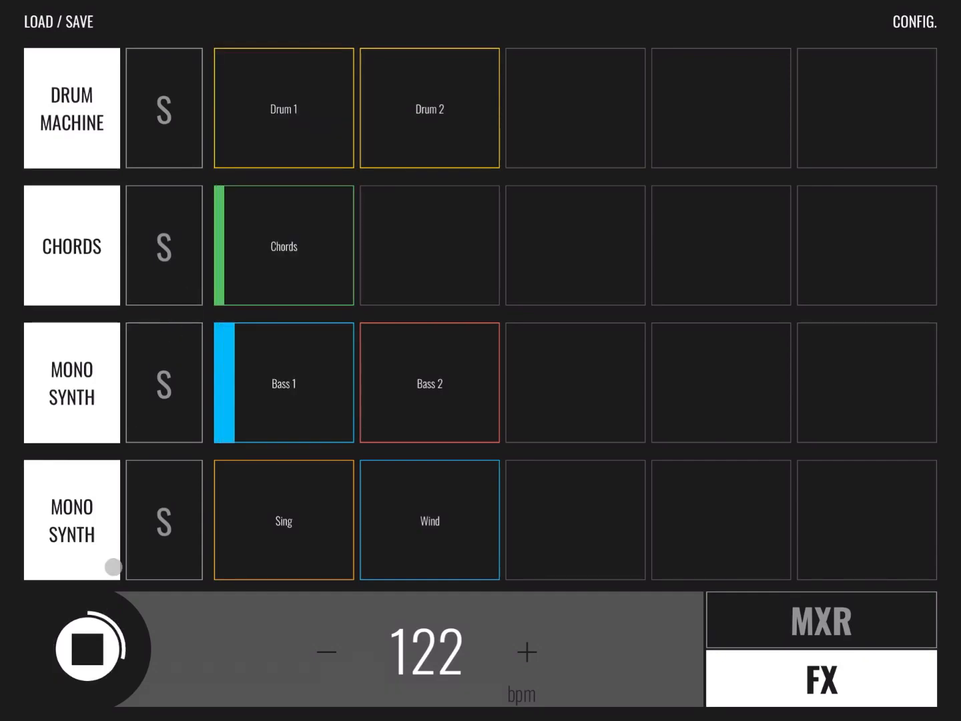
left_click(87, 649)
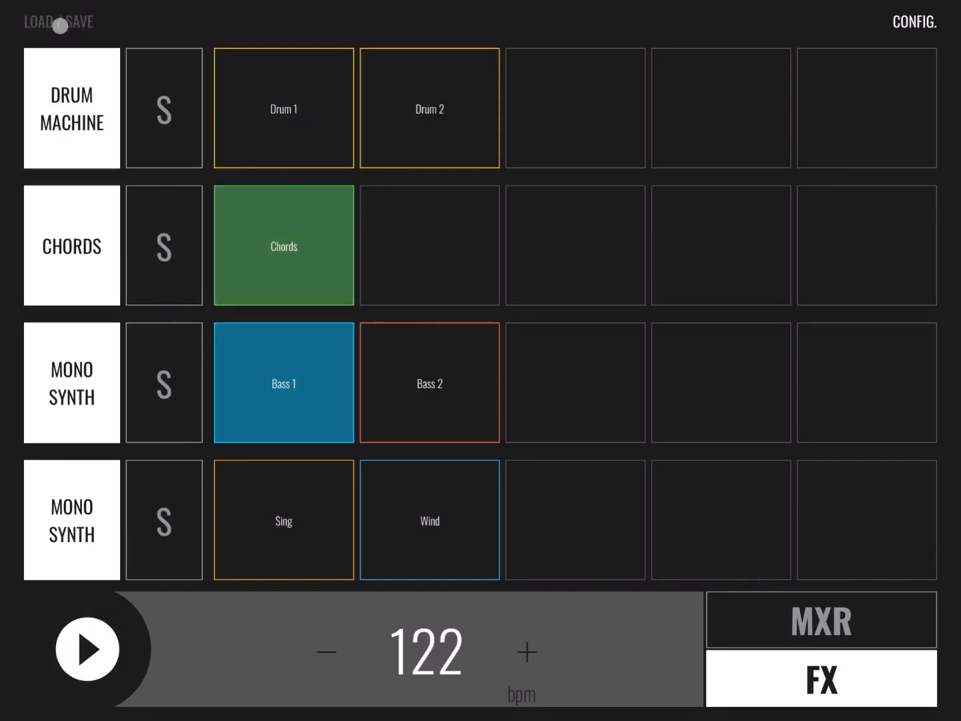
Load the Giant Sleeping Robot demo, let it play at 111 bpm, then stop
left_click(58, 22)
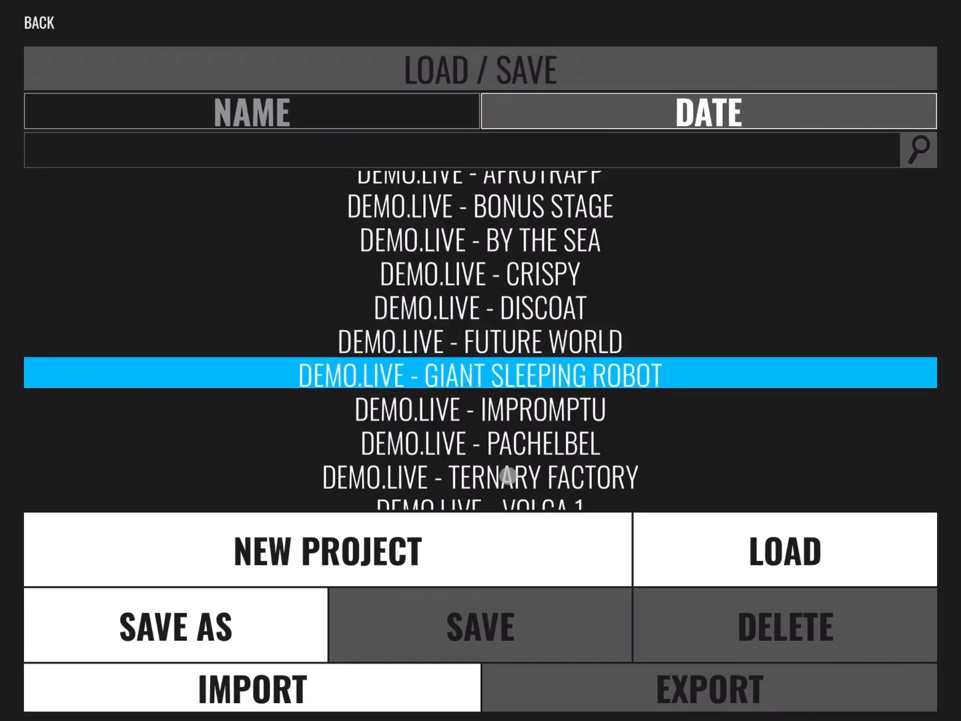
left_click(785, 550)
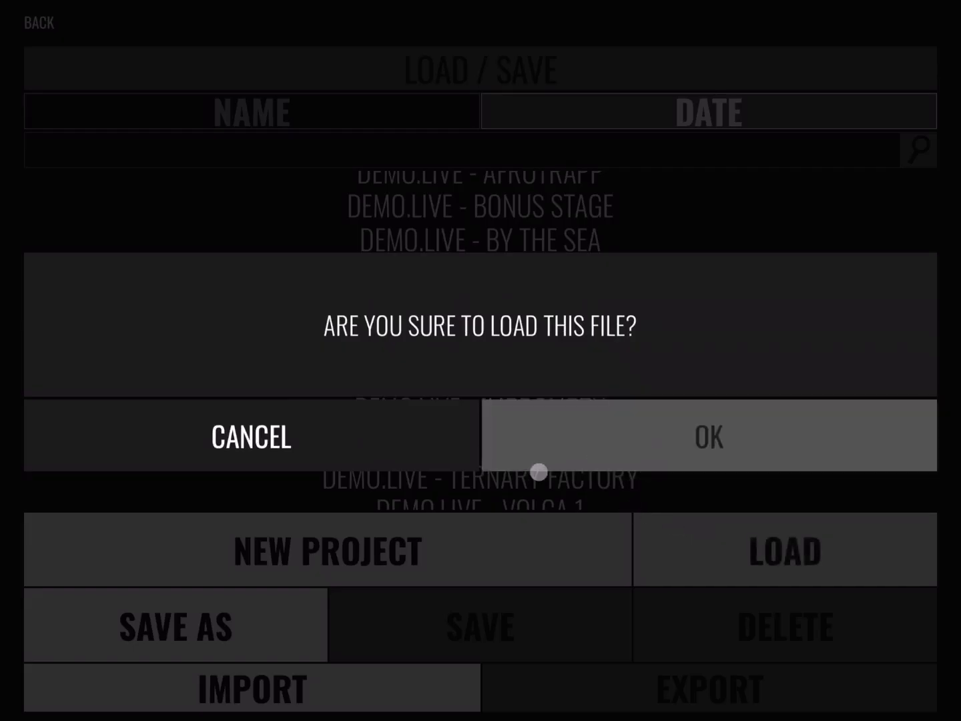
left_click(709, 435)
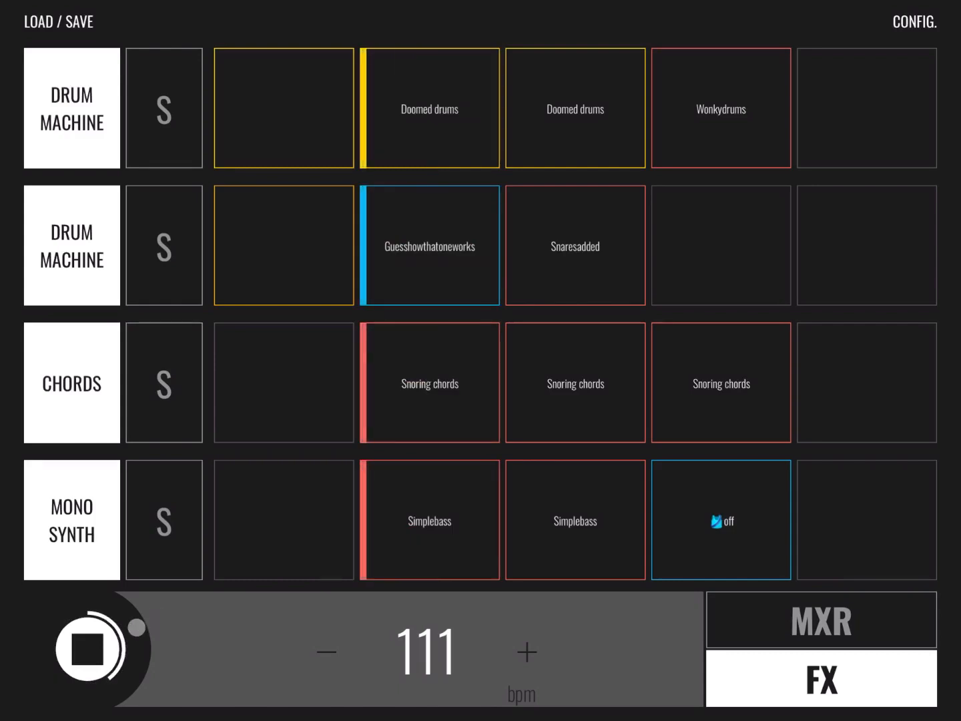
left_click(88, 649)
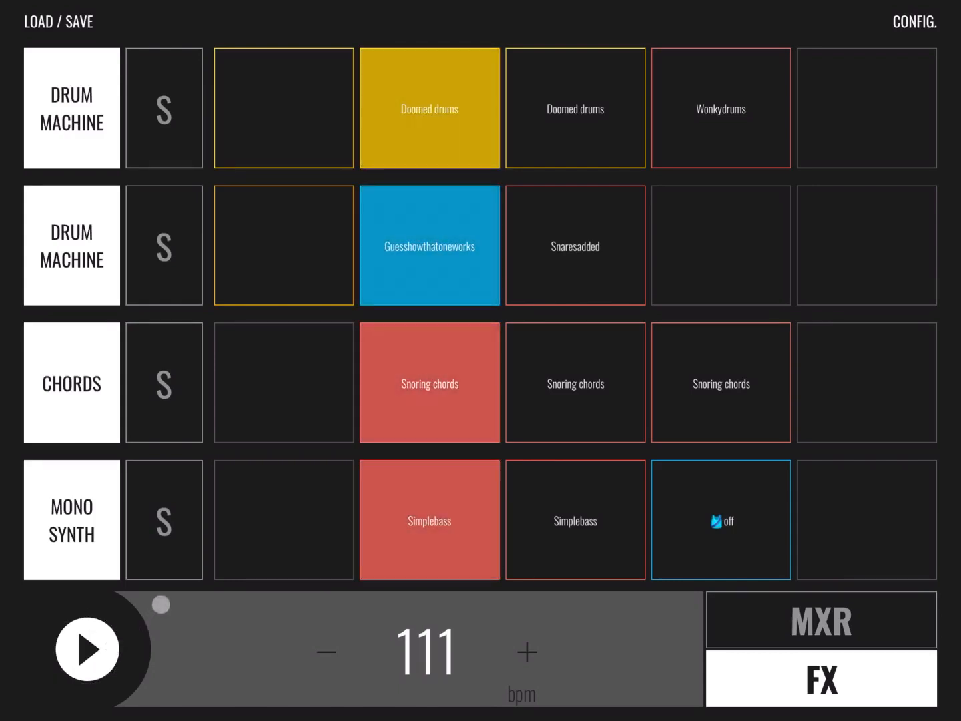